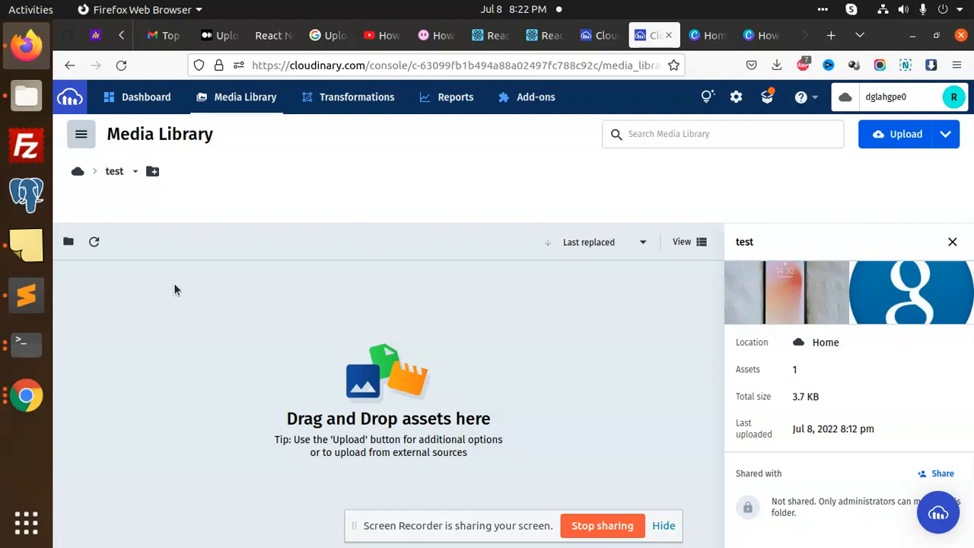
mouse_move(322, 371)
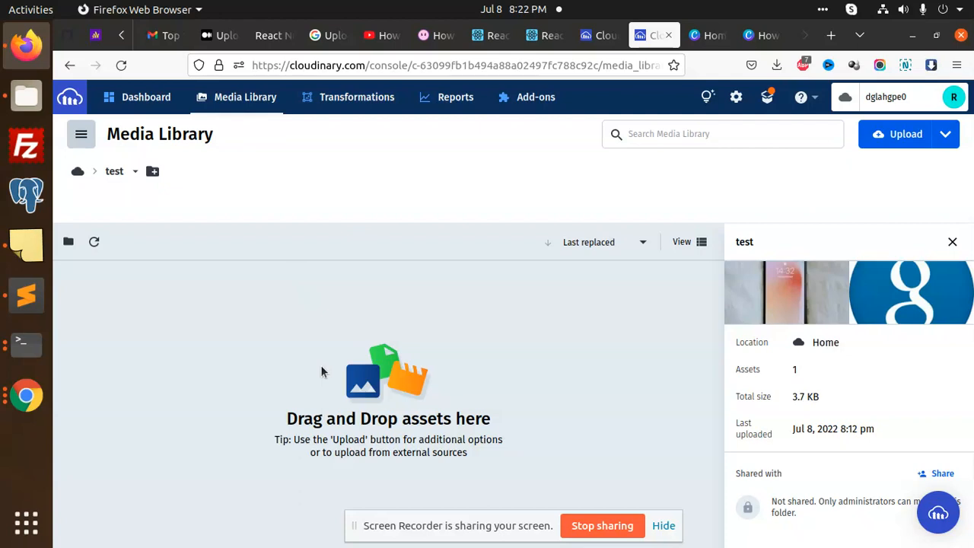
Step: Bring up the Sublime Text note about the unsigned upload preset whitelisting error
left_click(26, 295)
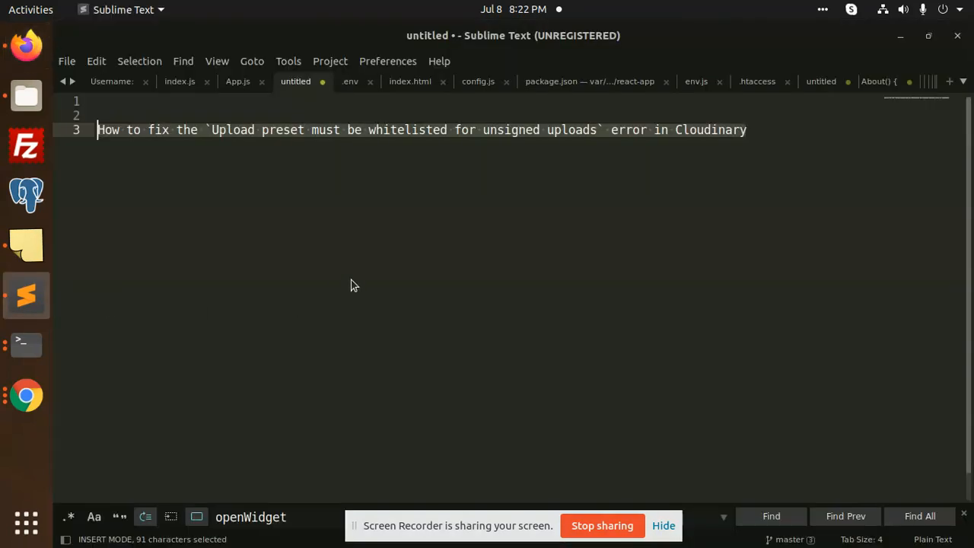
Step: In App.js, review the App class, its undefined initial image state, and the start of handleImageUpload
left_click(237, 81)
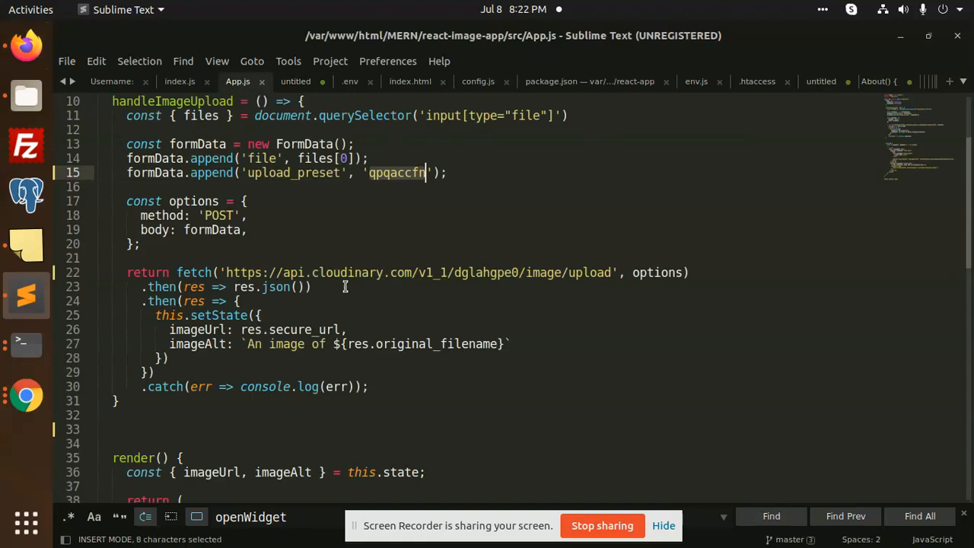
scroll("up", 3)
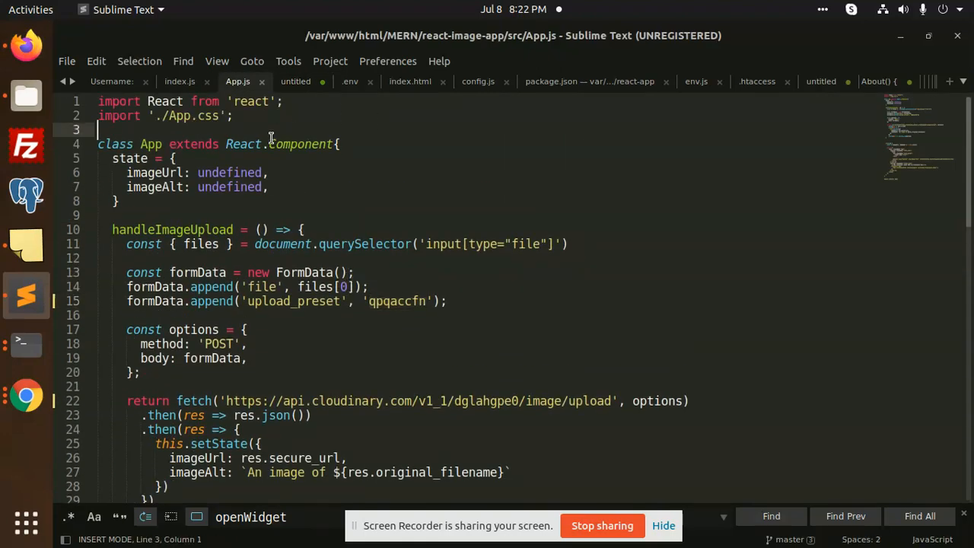
left_click(305, 144)
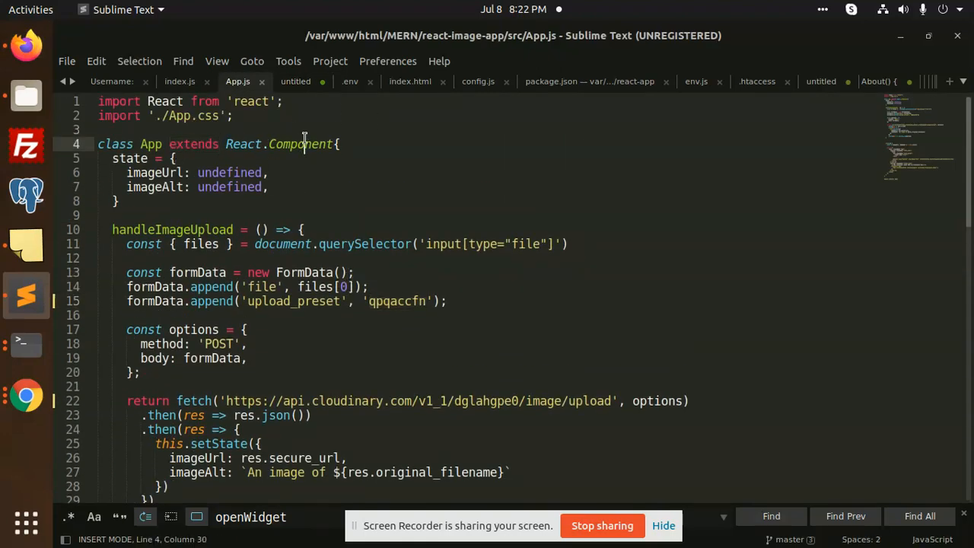
double_click(299, 144)
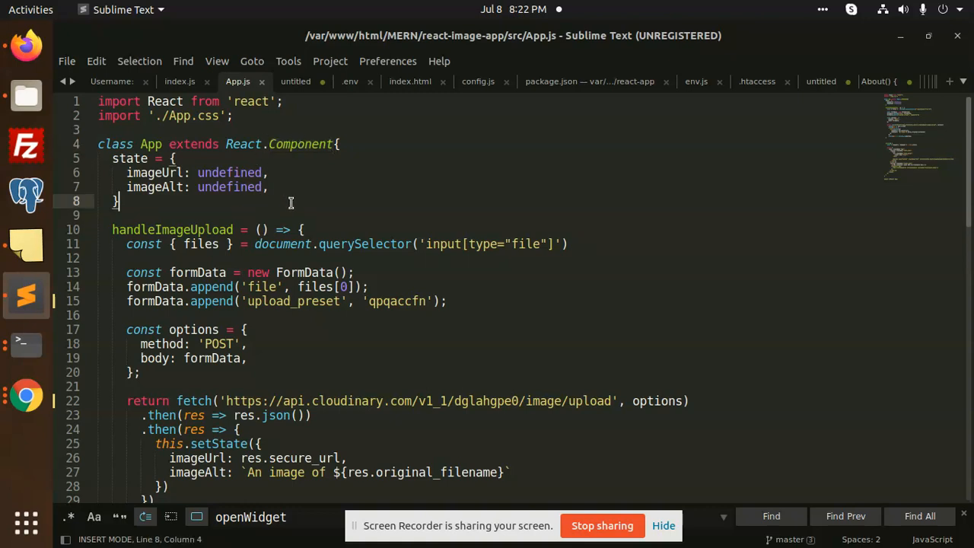
double_click(228, 187)
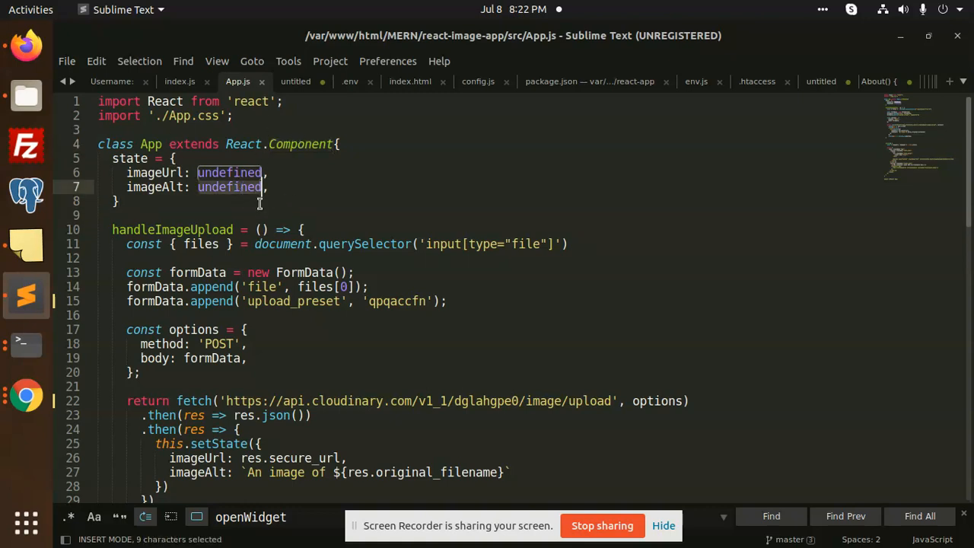
left_click(404, 243)
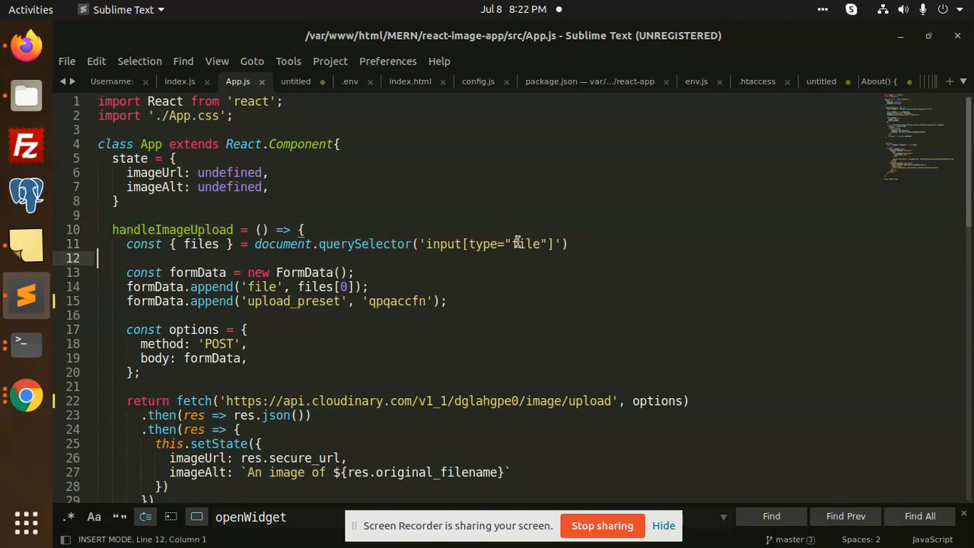
Step: Inspect the fetch call to the Cloudinary upload URL and select its cloud name
scroll("down", 3)
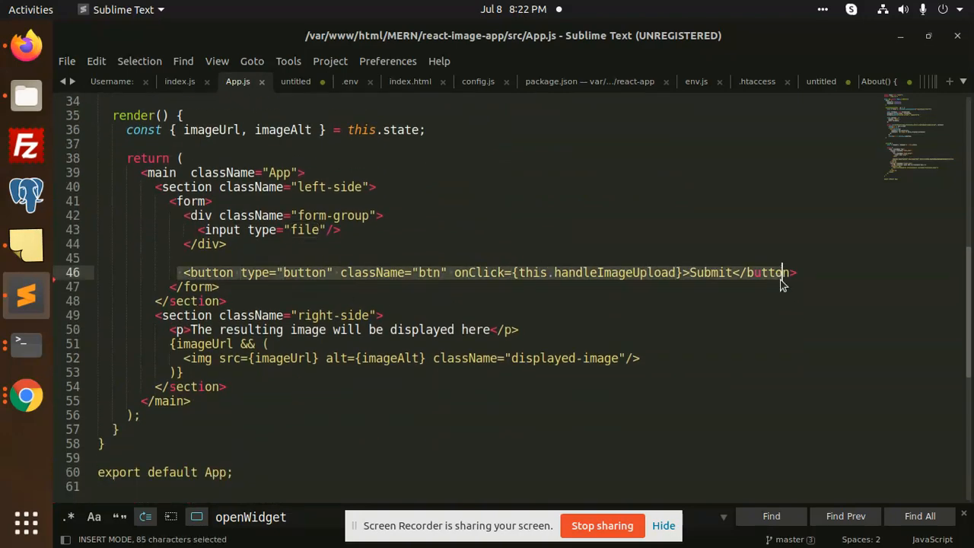
scroll("up", 3)
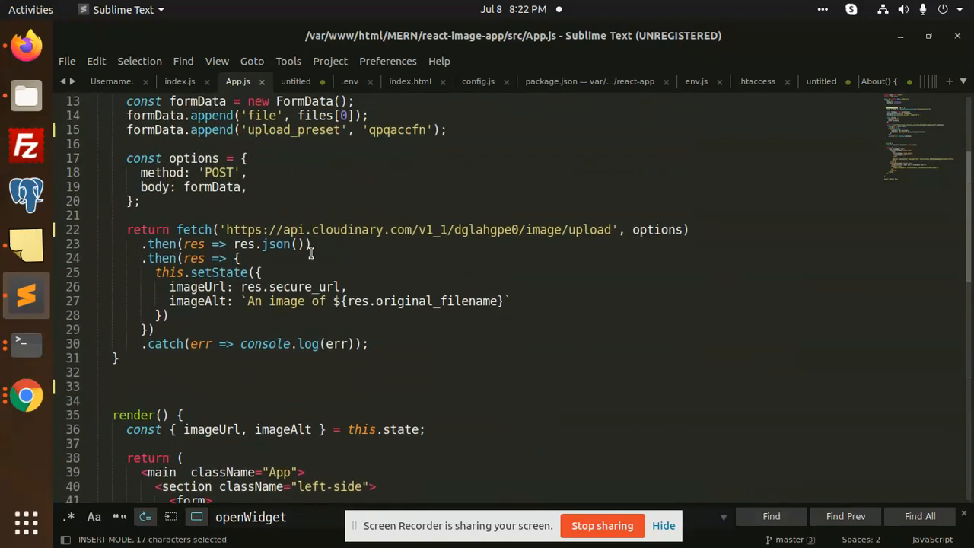
scroll("up", 3)
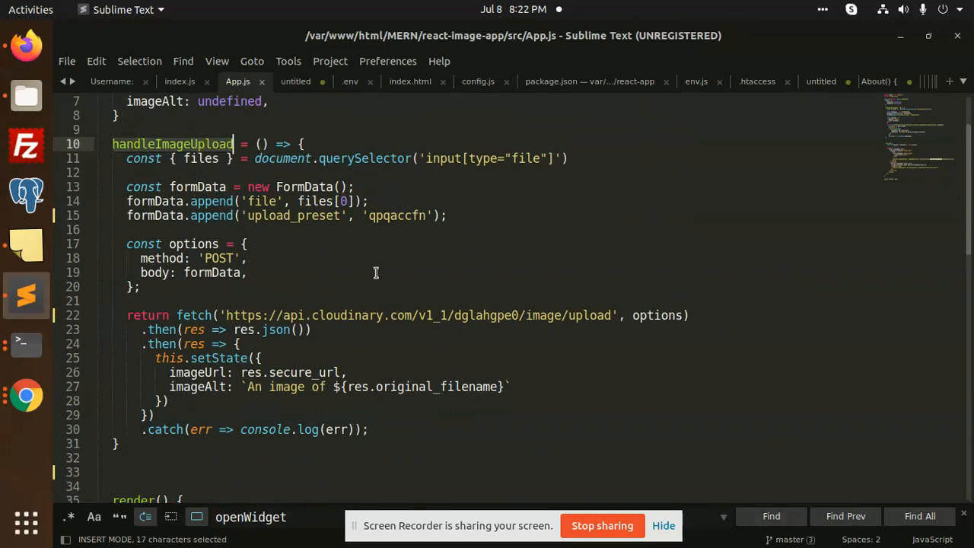
left_click(630, 315)
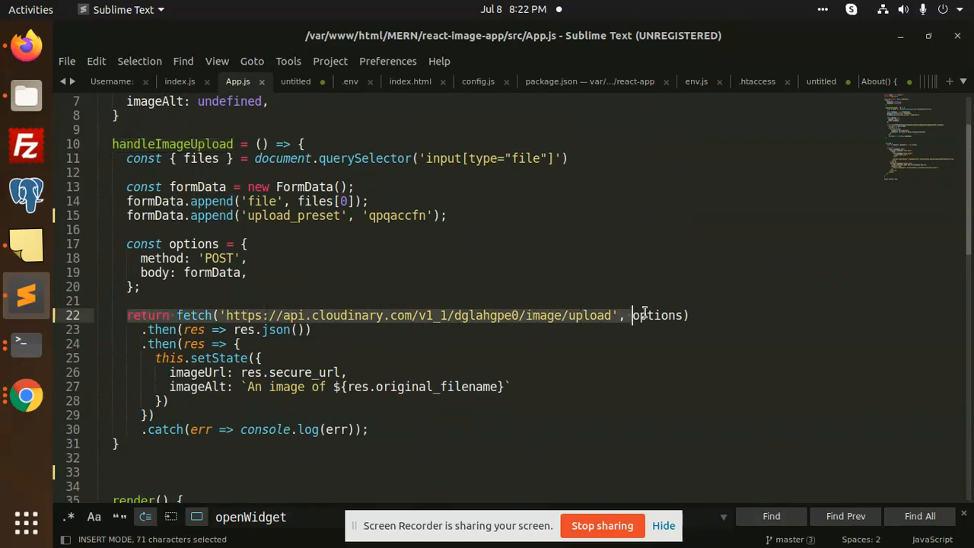
left_click(502, 315)
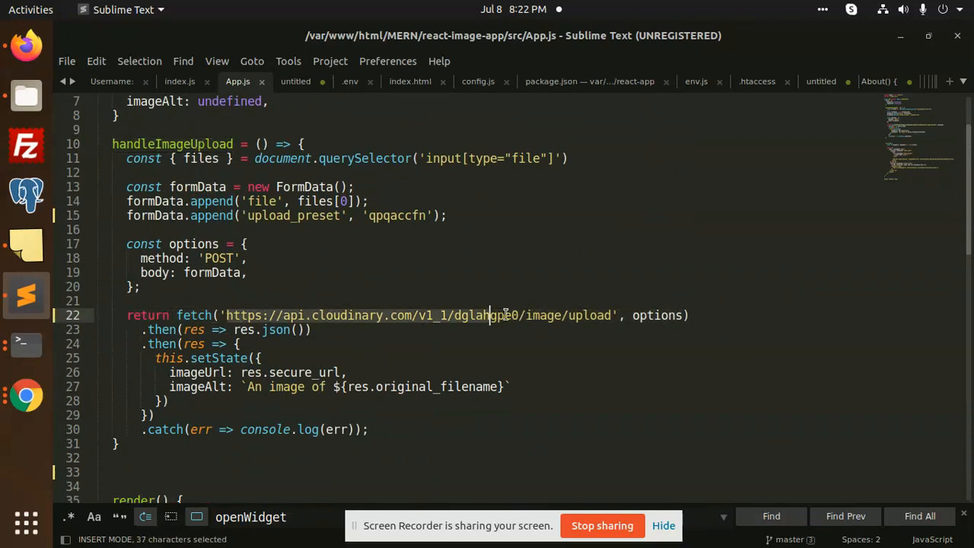
left_click(495, 315)
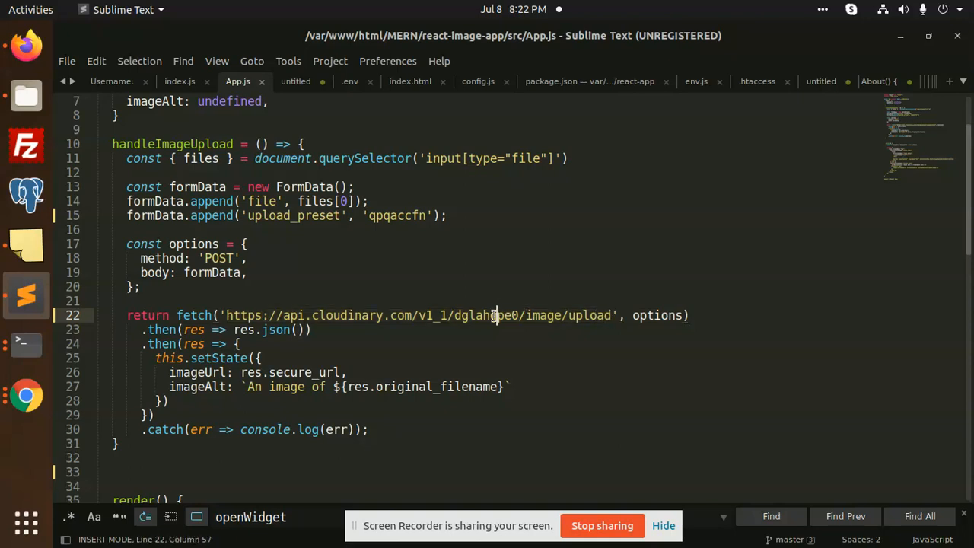
double_click(485, 315)
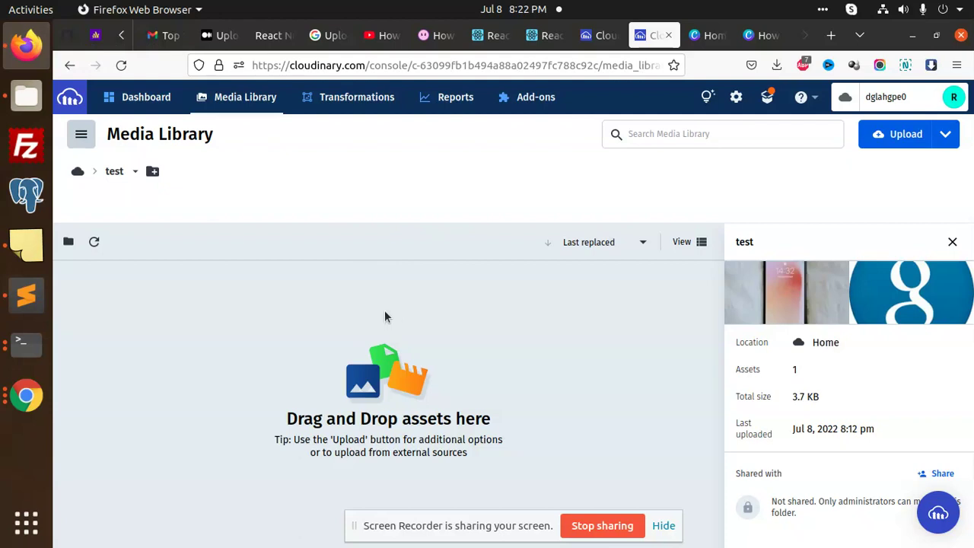
Step: Open the Cloudinary account menu to reach account settings
left_click(953, 96)
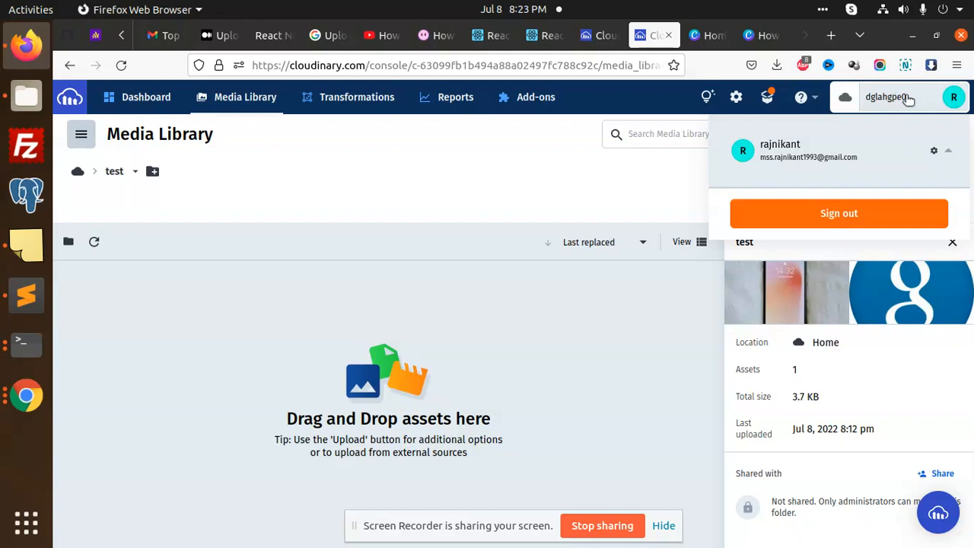
mouse_move(490, 176)
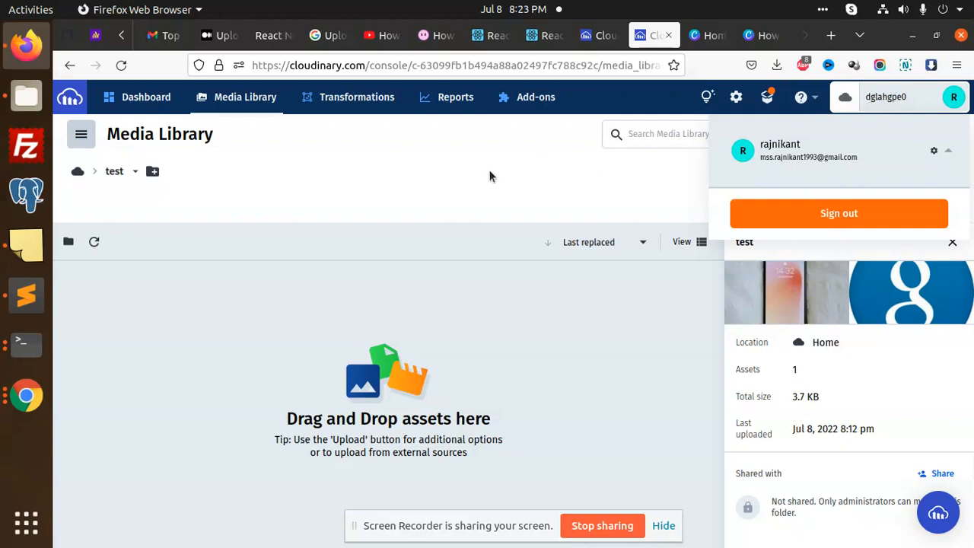
mouse_move(917, 104)
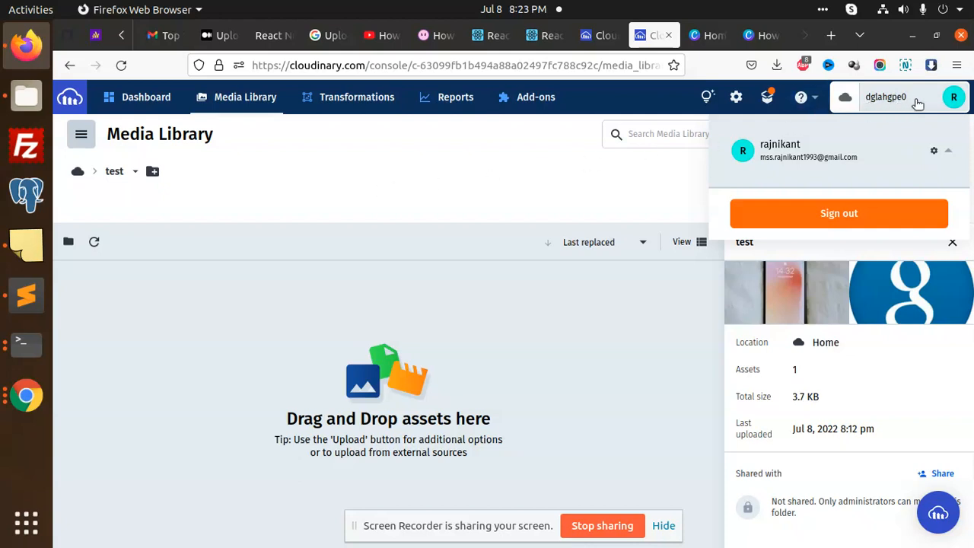
mouse_move(285, 315)
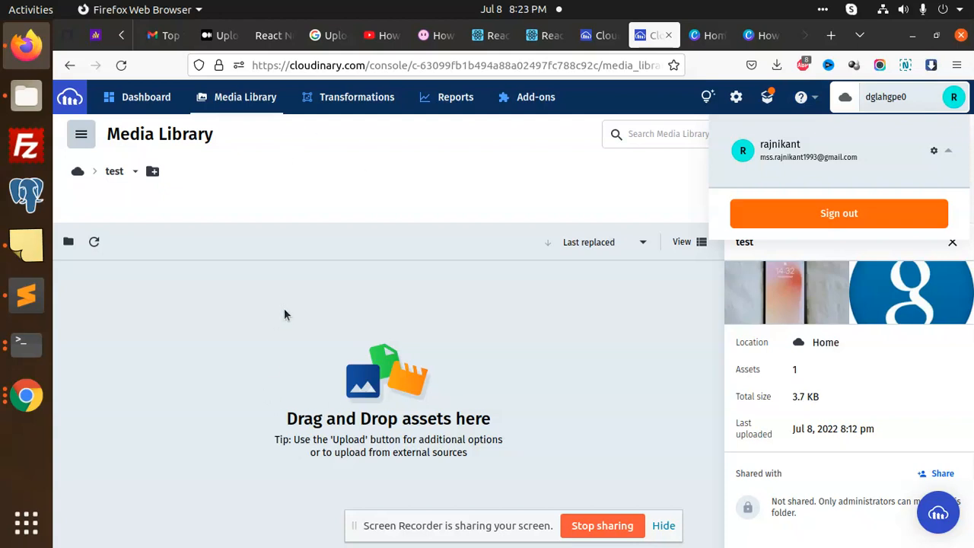
mouse_move(496, 214)
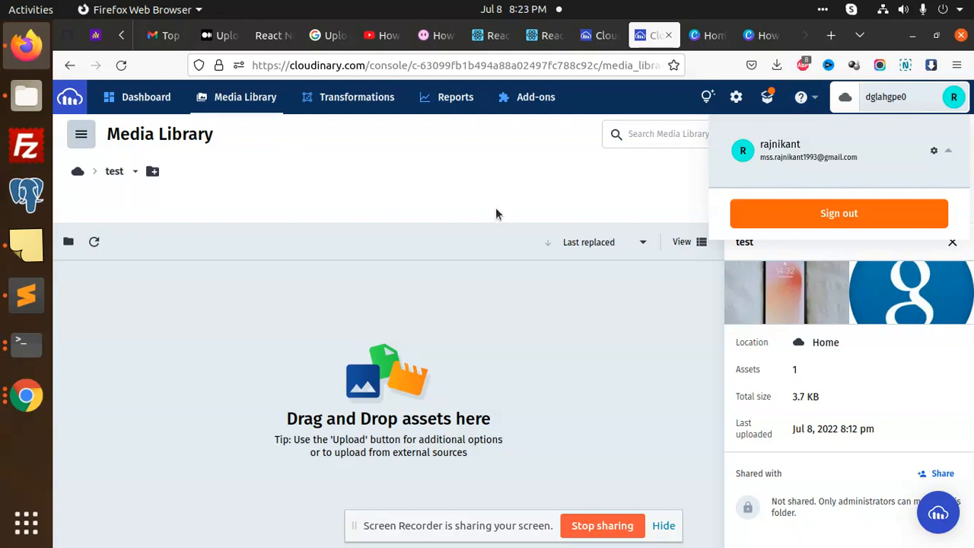
mouse_move(464, 209)
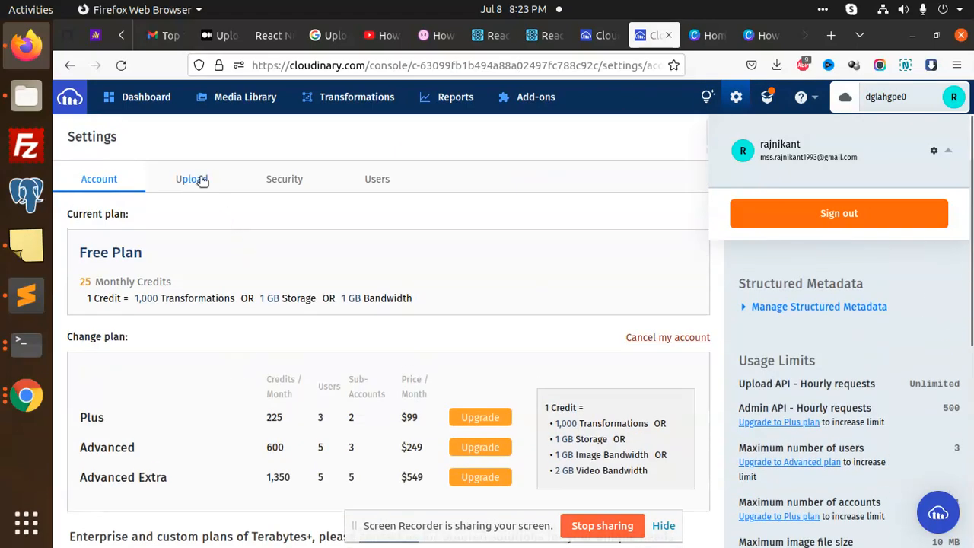
Step: Review the Upload settings' presets, including unsigned qpqaccfn, then return to App.js
left_click(190, 179)
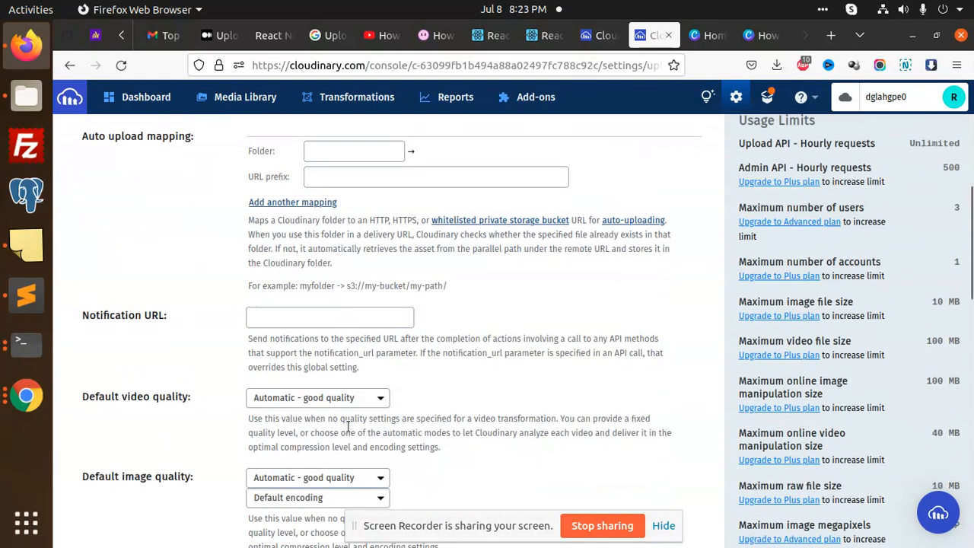
scroll("down", 3)
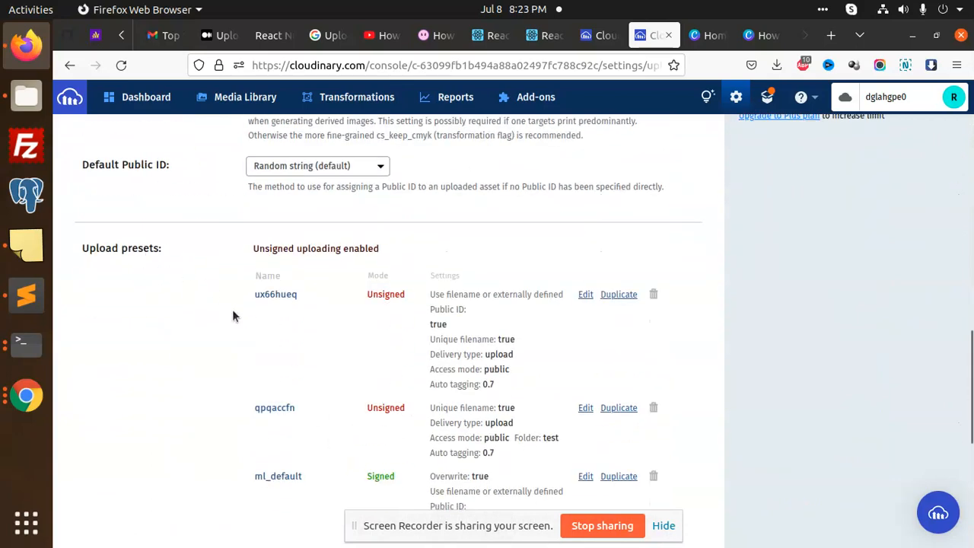
mouse_move(352, 331)
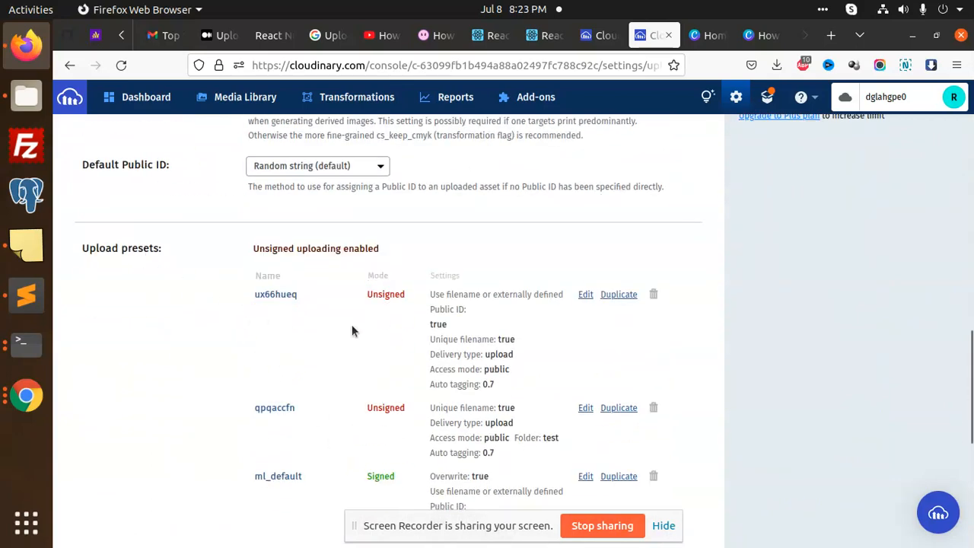
left_click(26, 295)
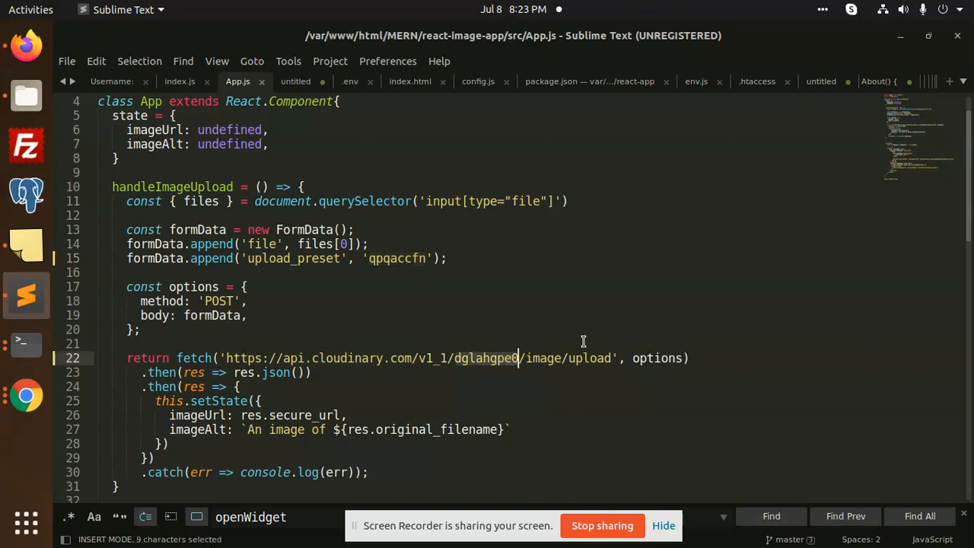
Step: Review the render markup in App.js, selecting imageUrl to see where it's used
scroll("down", 3)
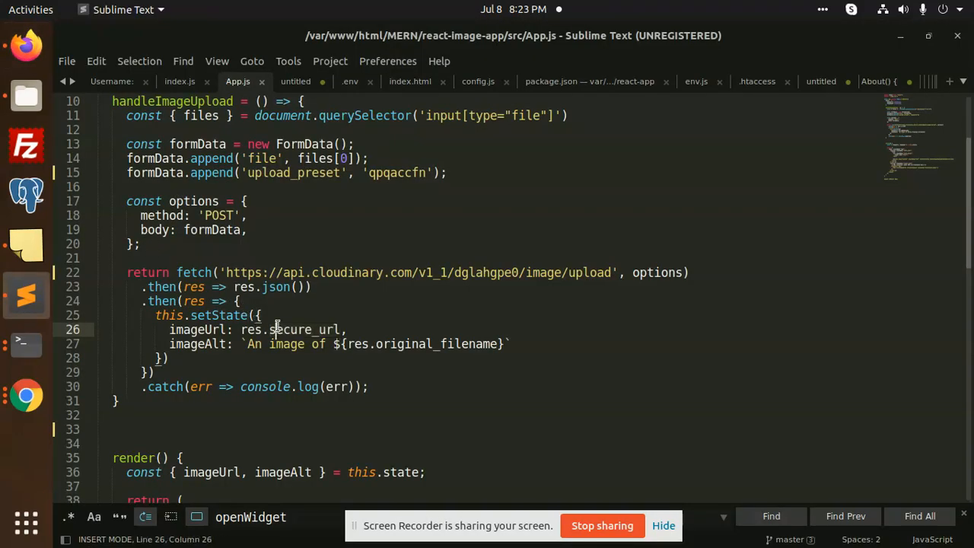
scroll("down", 3)
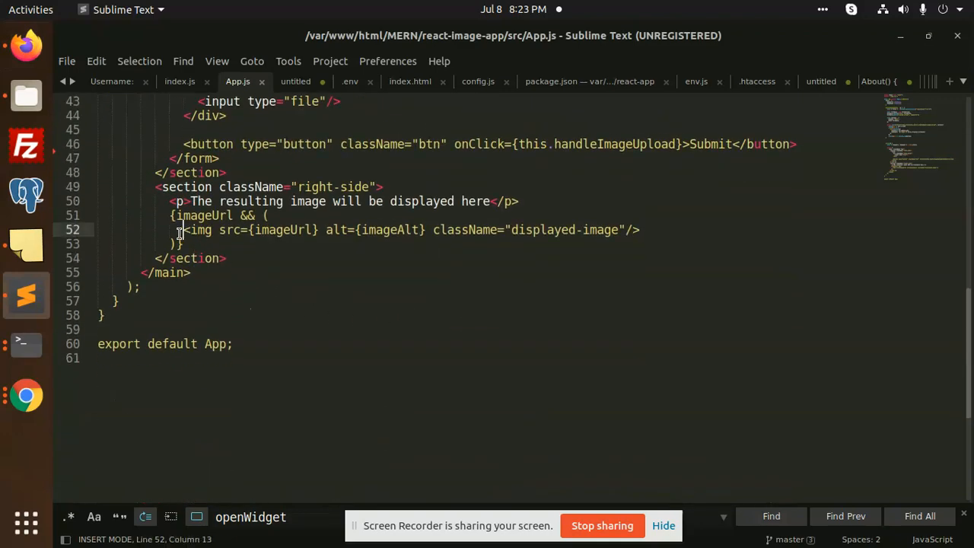
left_click(267, 215)
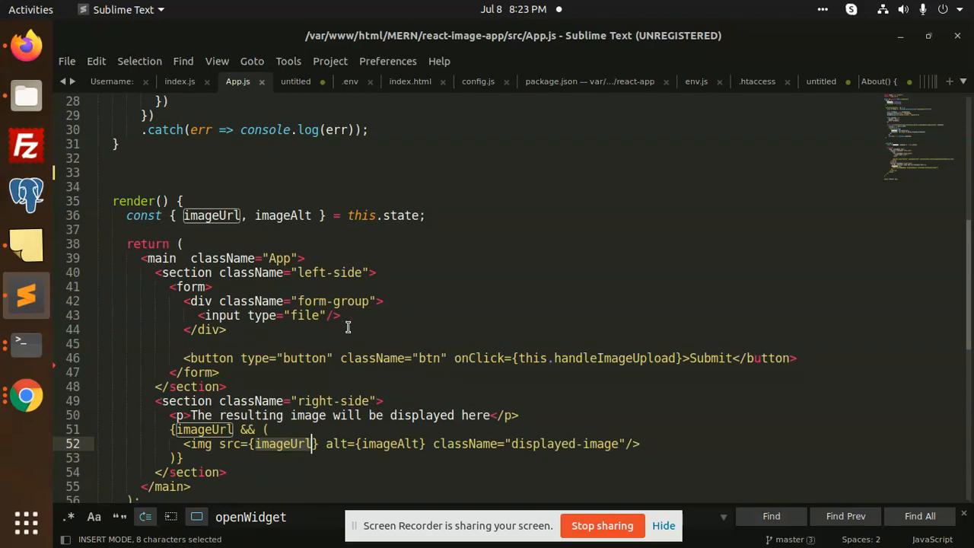
scroll("up", 3)
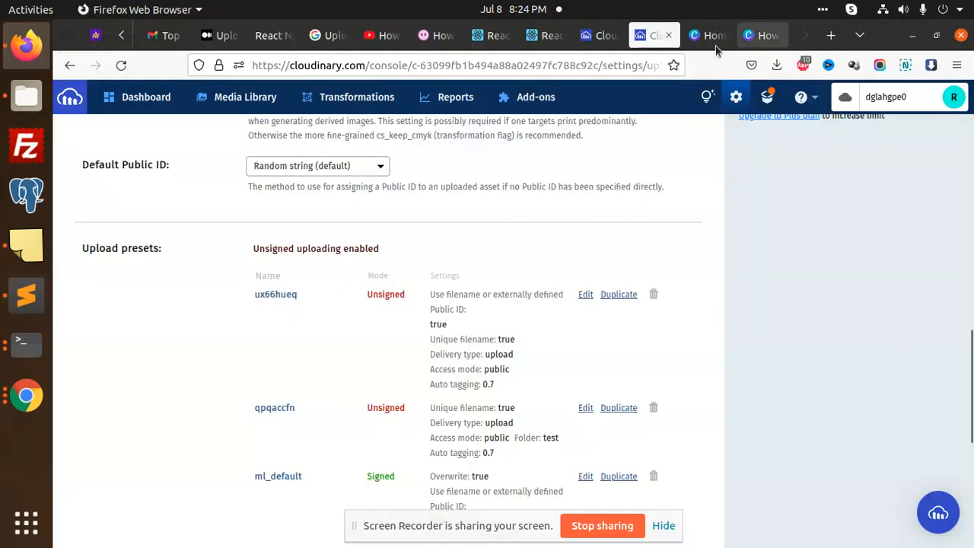
Step: Reload the React upload app, then return to Cloudinary's upload presets
left_click(544, 35)
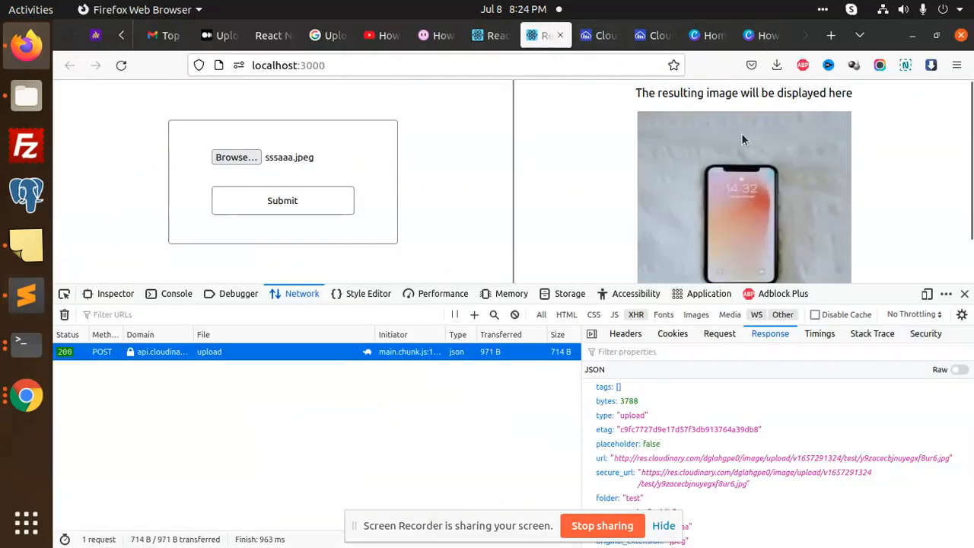
left_click(121, 65)
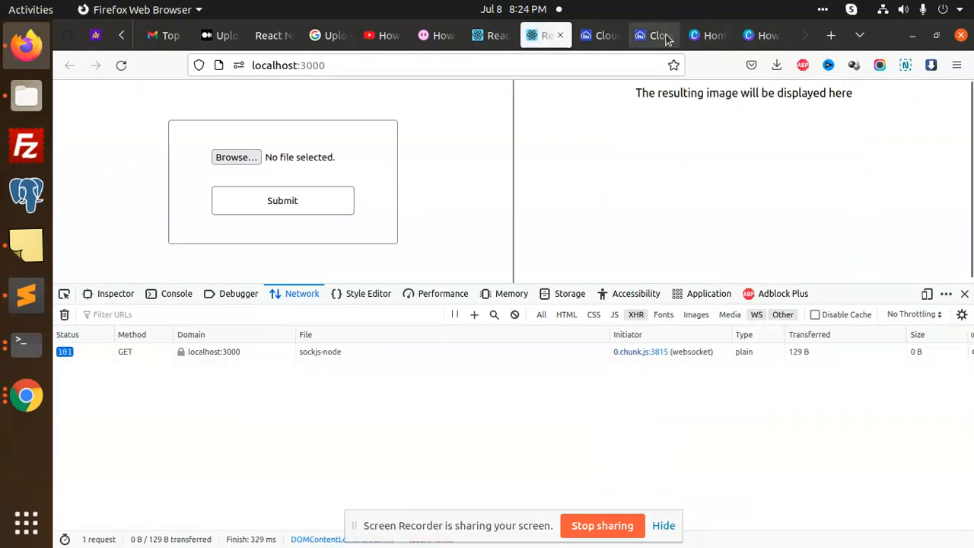
left_click(653, 35)
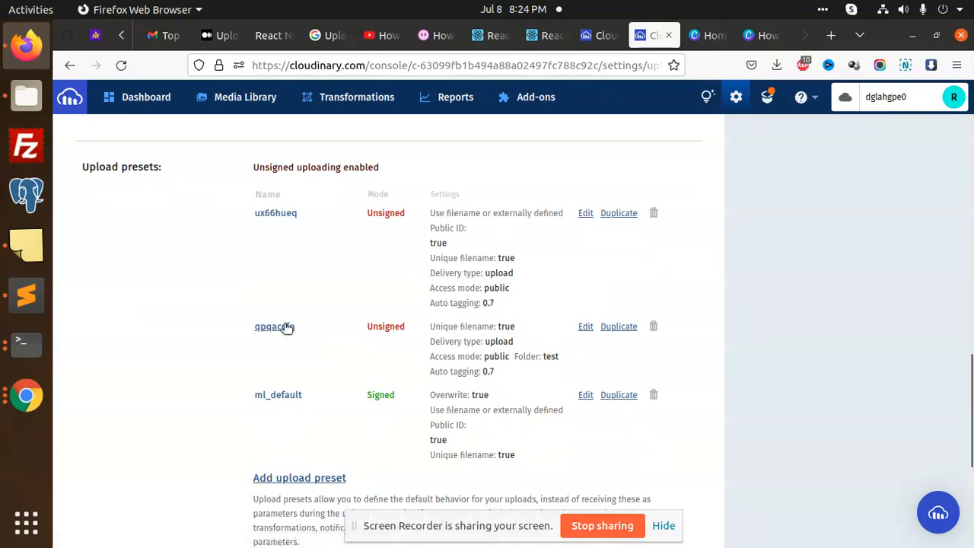
Step: Review the qpqaccfn preset's settings confirming its test folder, then go to Media Library
left_click(585, 326)
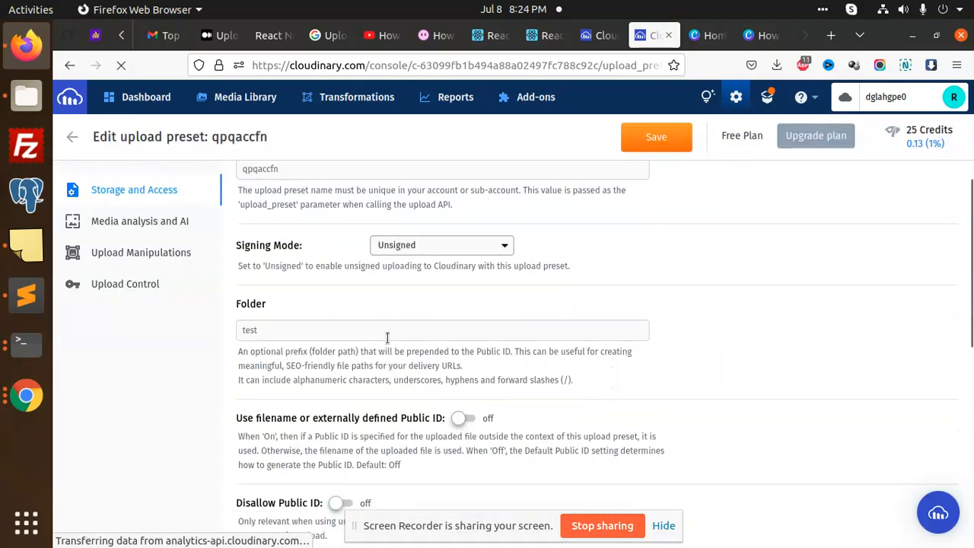
scroll("down", 3)
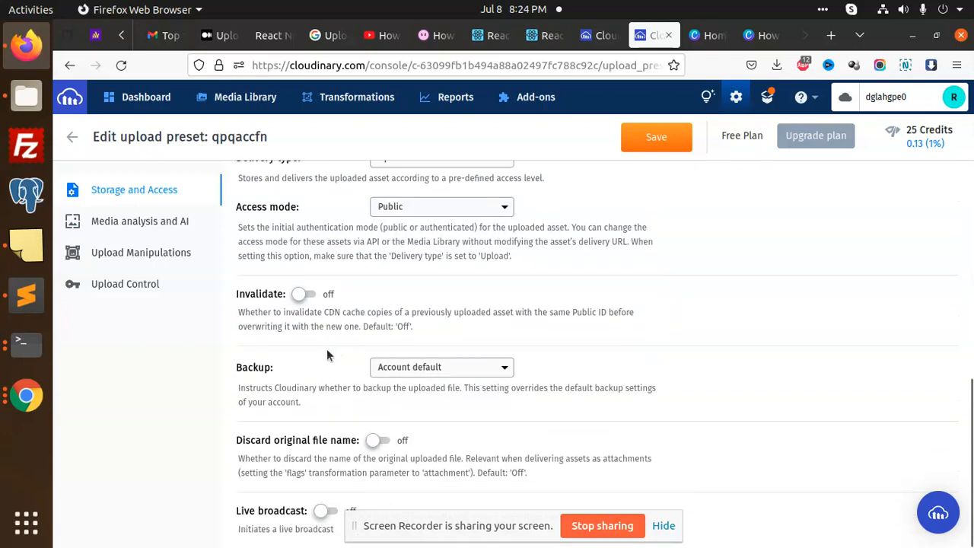
scroll("up", 3)
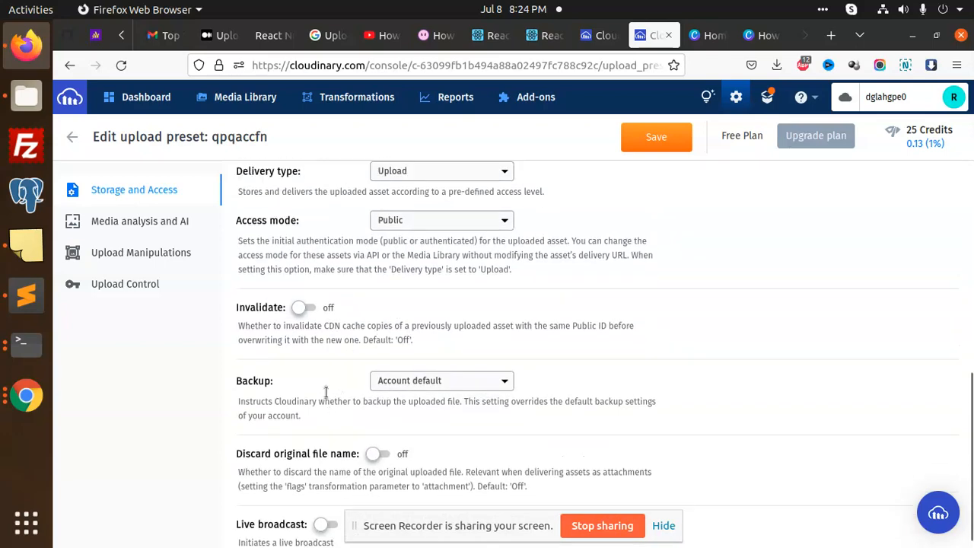
scroll("up", 3)
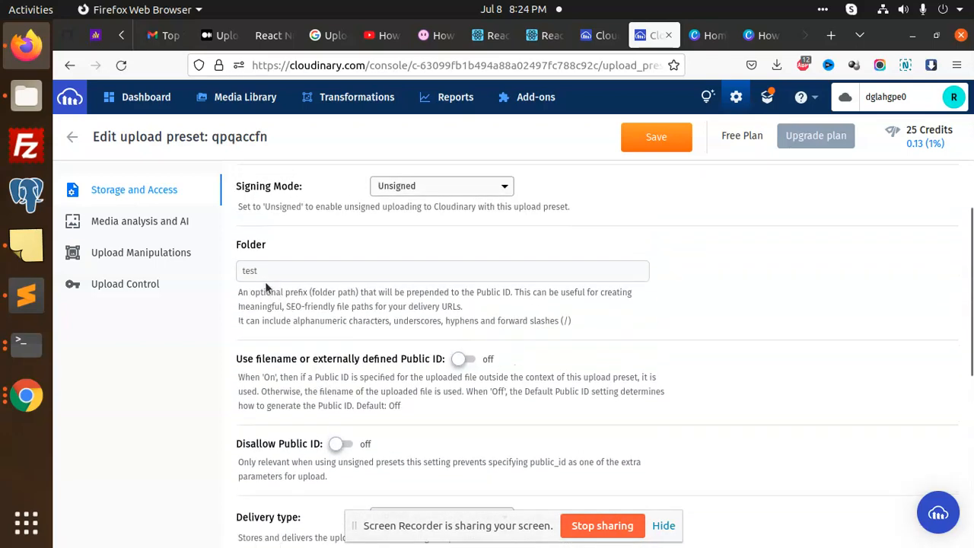
scroll("up", 3)
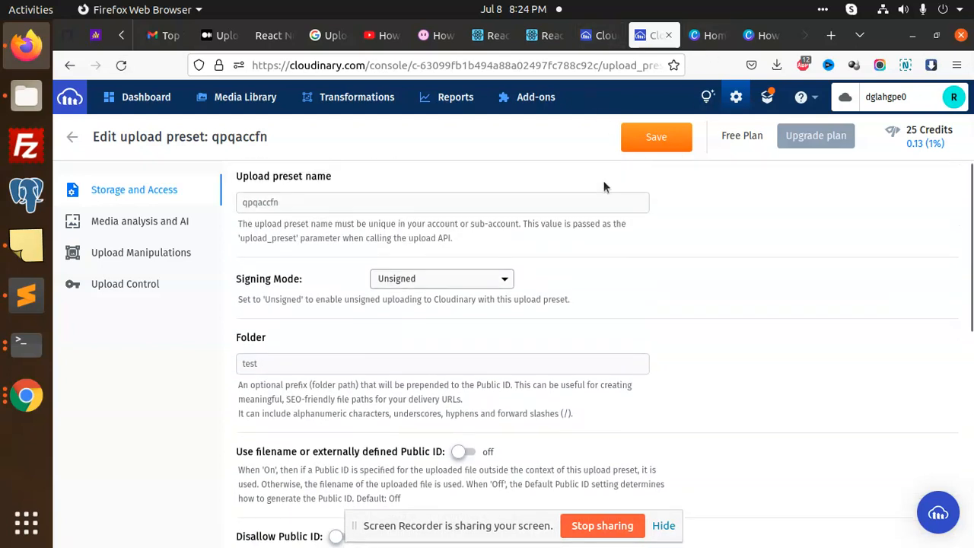
left_click(245, 97)
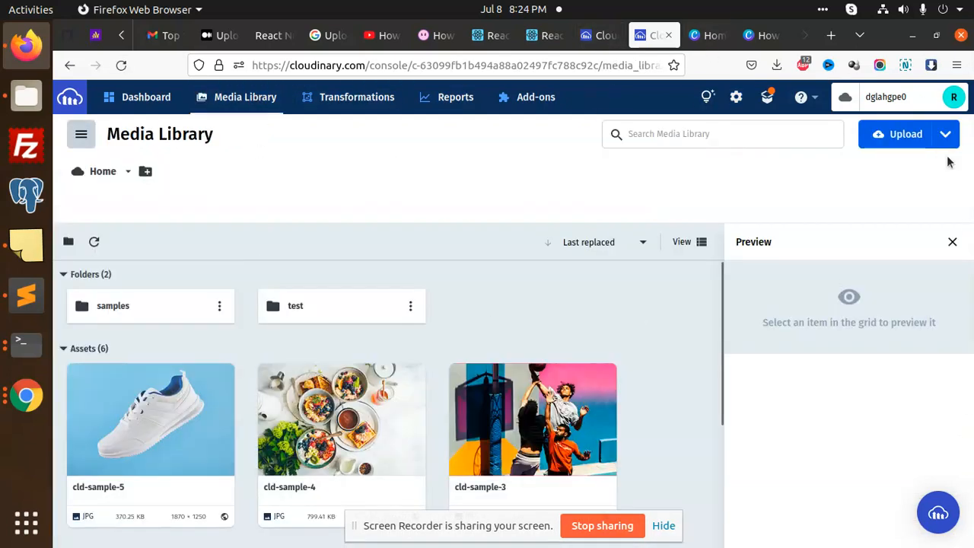
Step: View the test folder's details, then open the folder
left_click(295, 305)
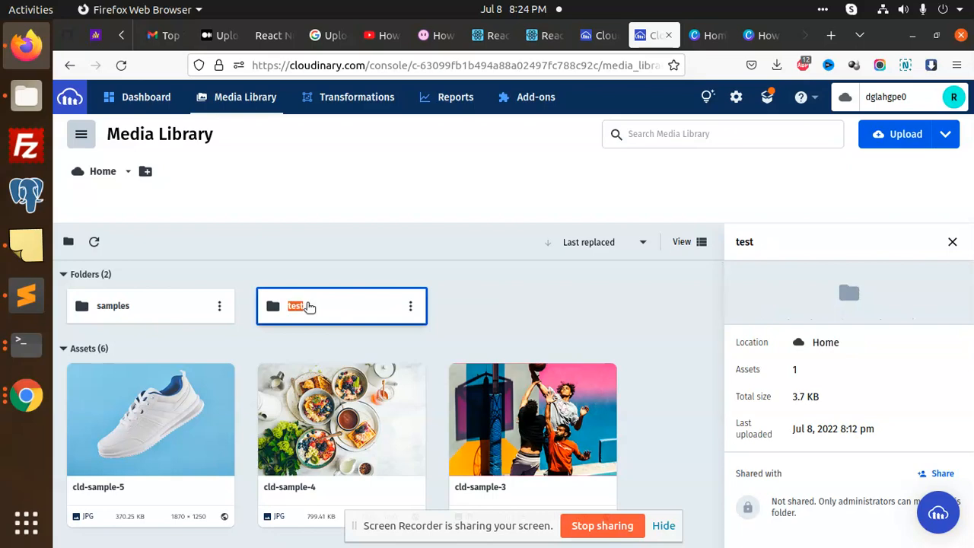
double_click(295, 305)
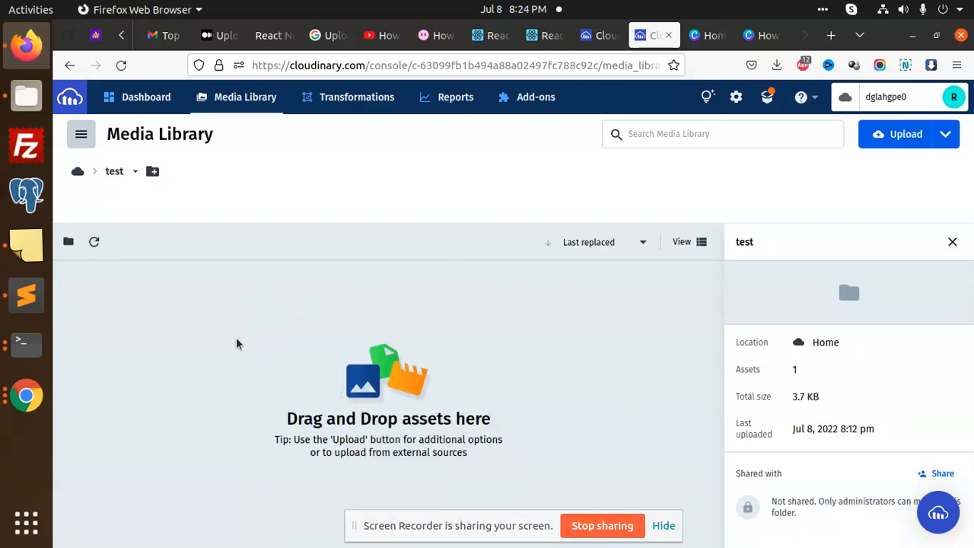
mouse_move(617, 30)
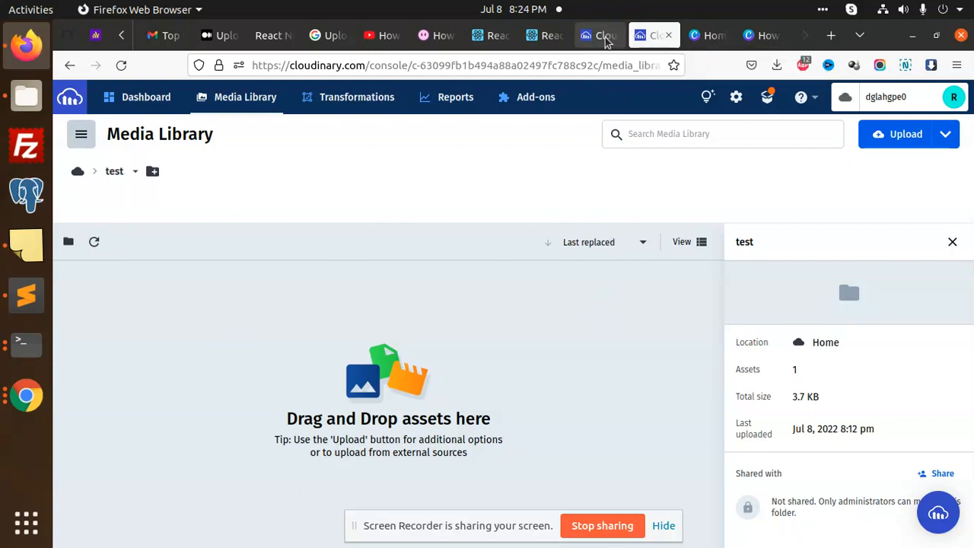
Step: Upload ssadg.jpeg through the React app on localhost:3000
left_click(905, 134)
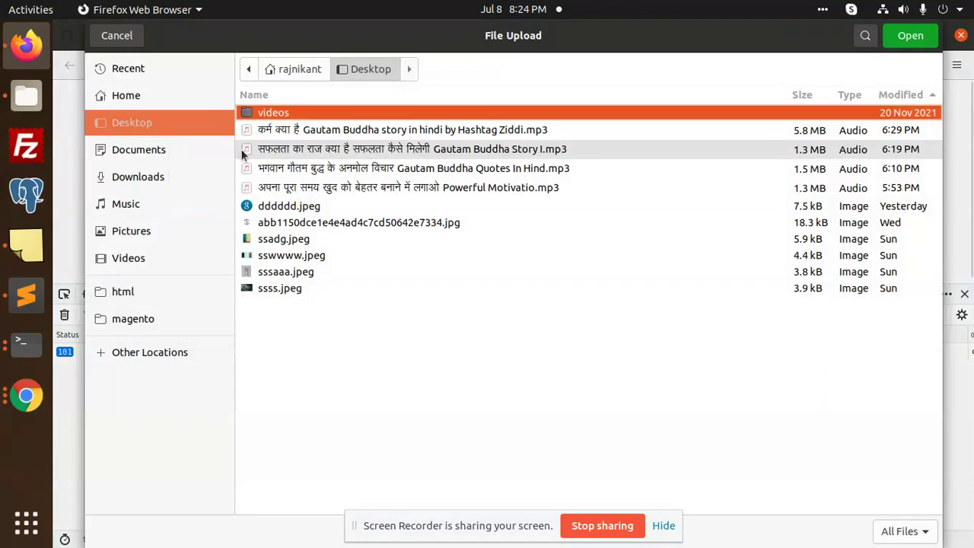
left_click(284, 238)
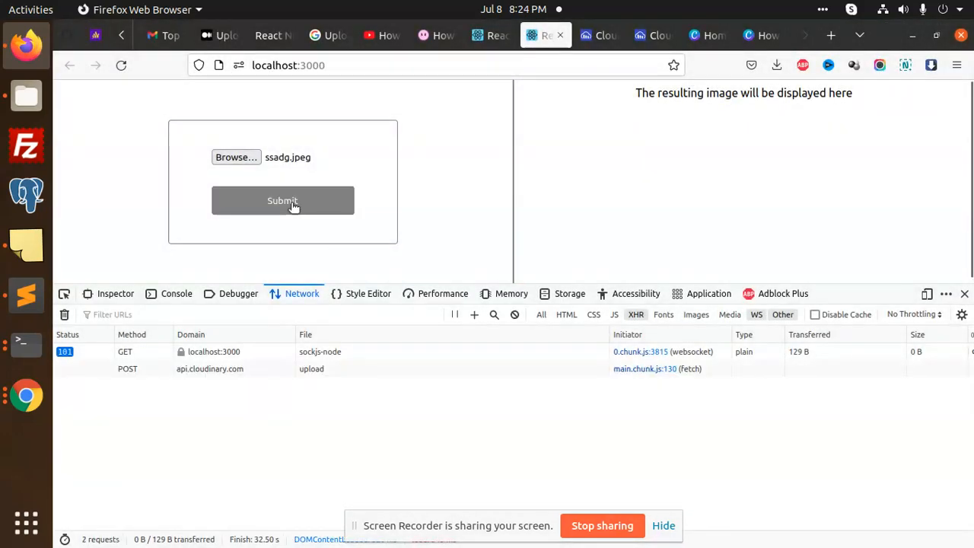
left_click(282, 200)
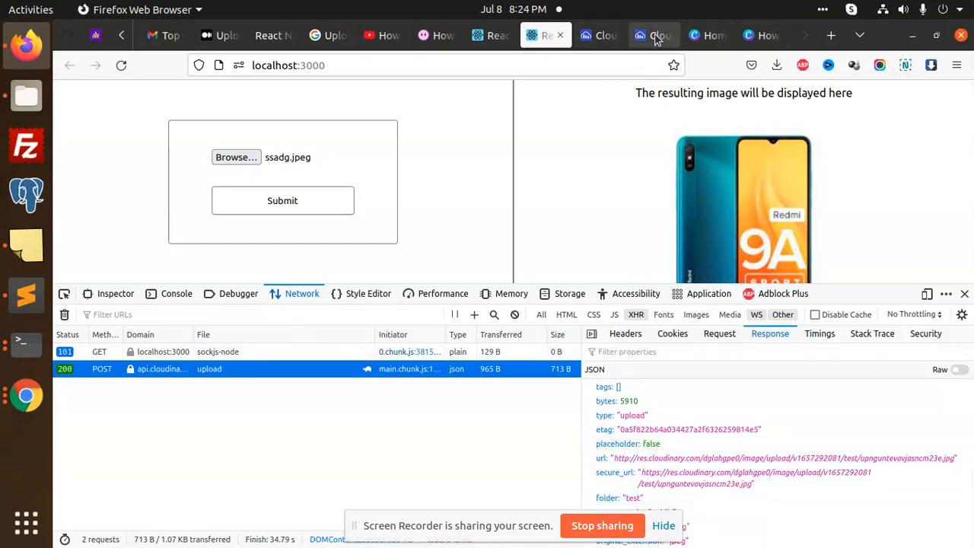
mouse_move(655, 35)
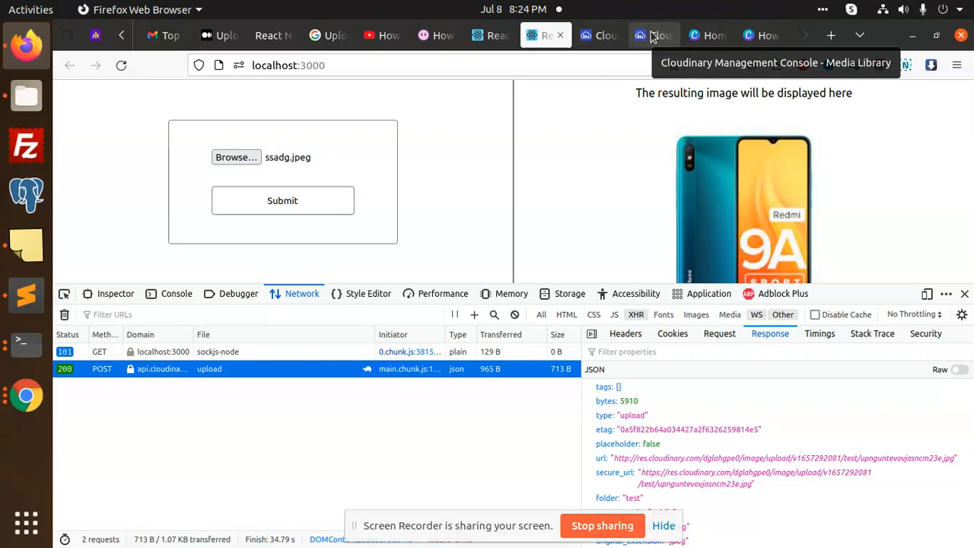
Step: Refresh the Cloudinary test folder to show the new 5.77 KB Redmi 9A JPG
left_click(653, 35)
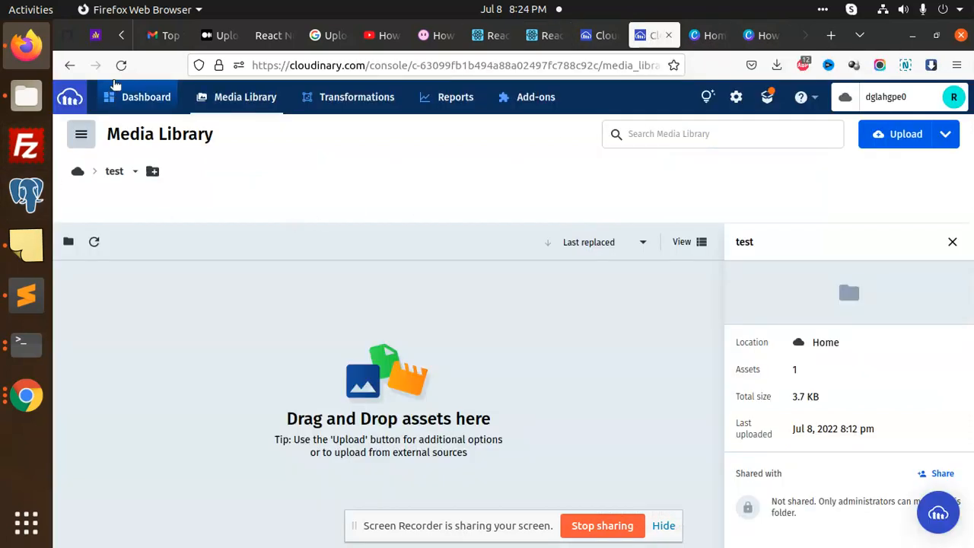
left_click(77, 170)
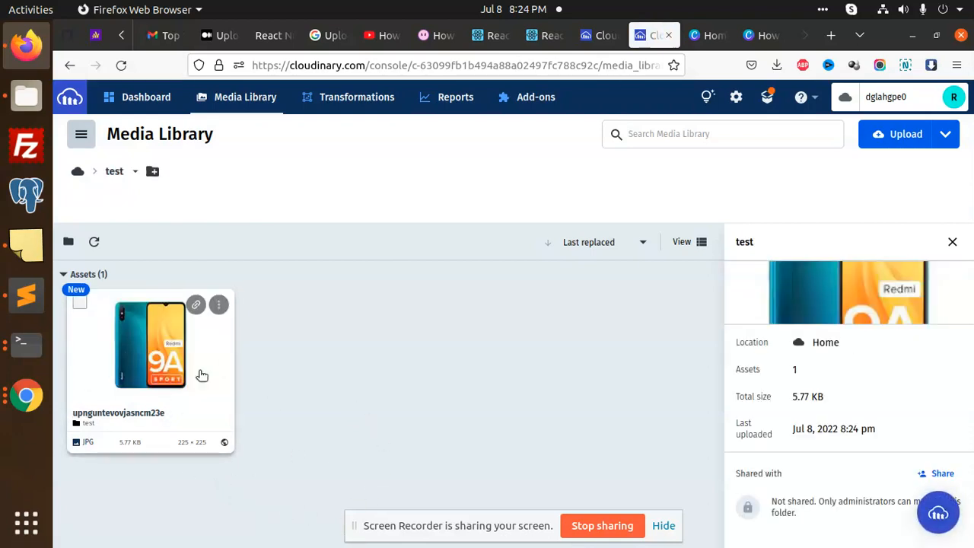
left_click(545, 35)
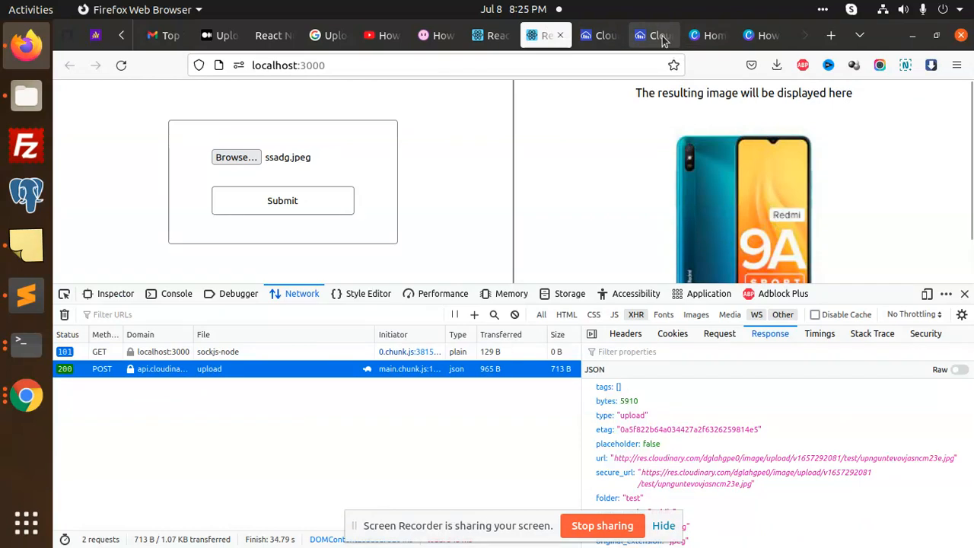
left_click(653, 35)
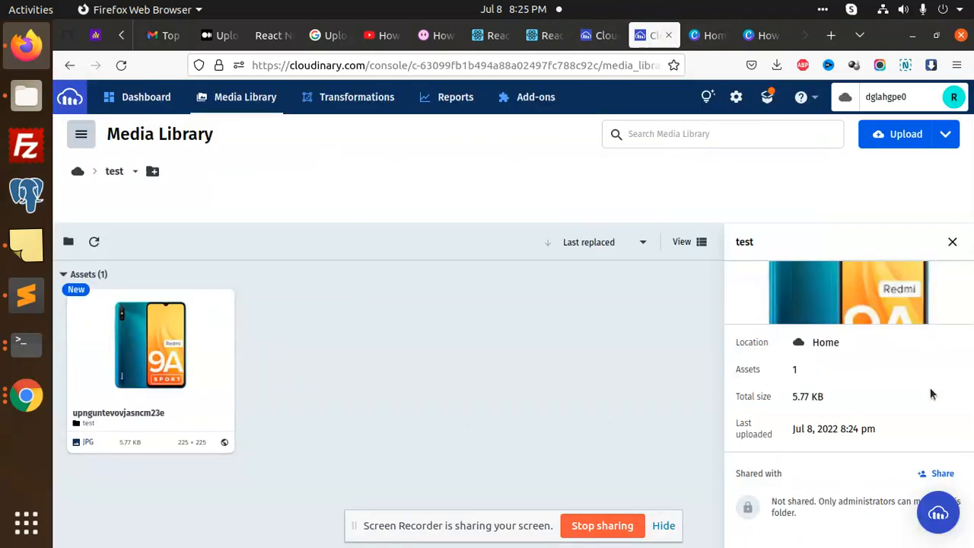
mouse_move(438, 399)
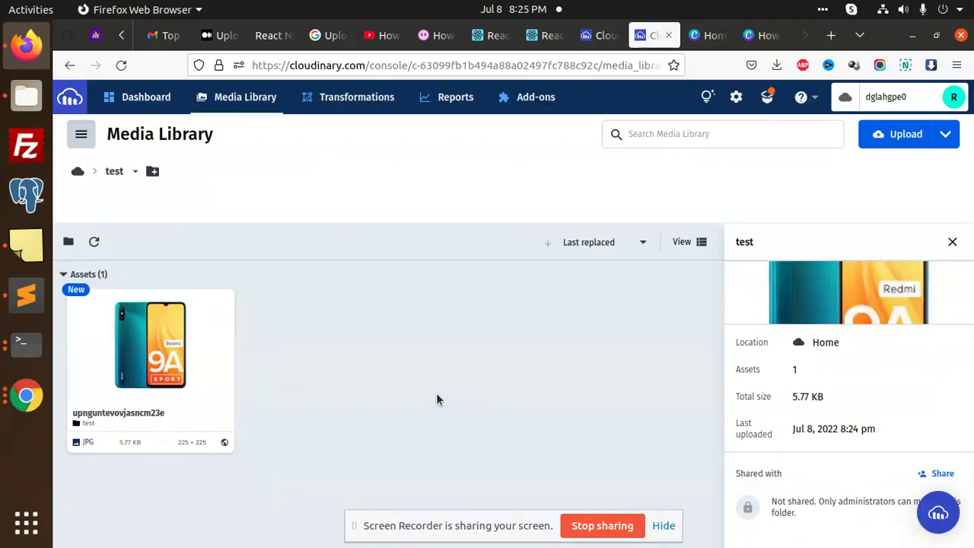